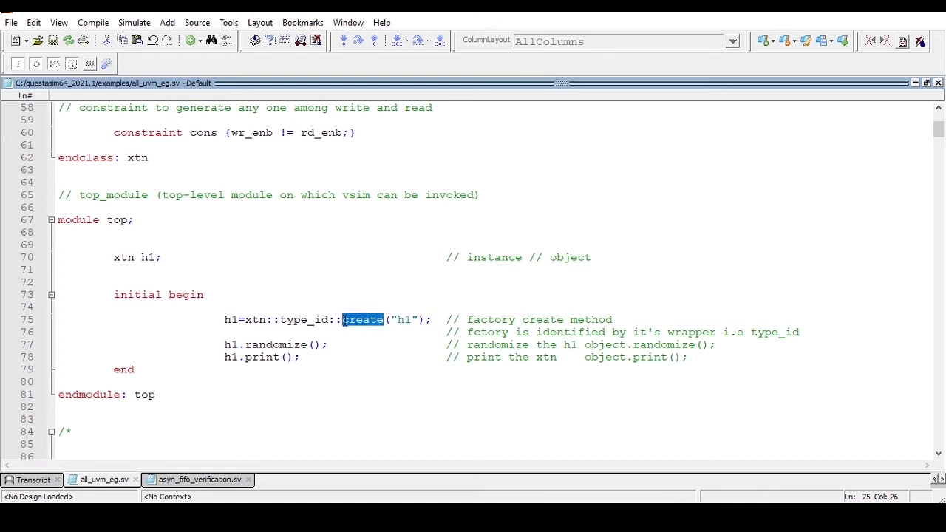
# Step: Run qverilog all_uvm_eg.sv and read the syntax error at line 27 near uvm_sequence_item
pyautogui.click(271, 319)
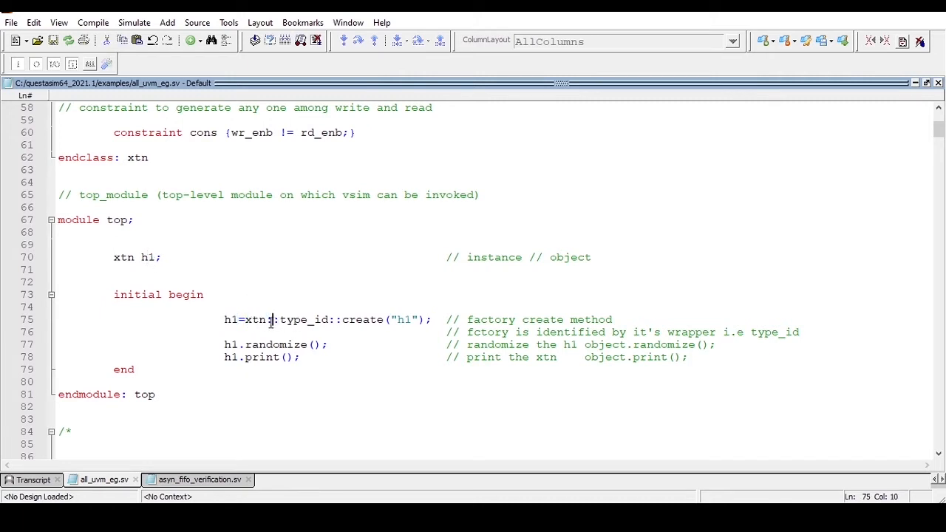
pyautogui.doubleClick(362, 319)
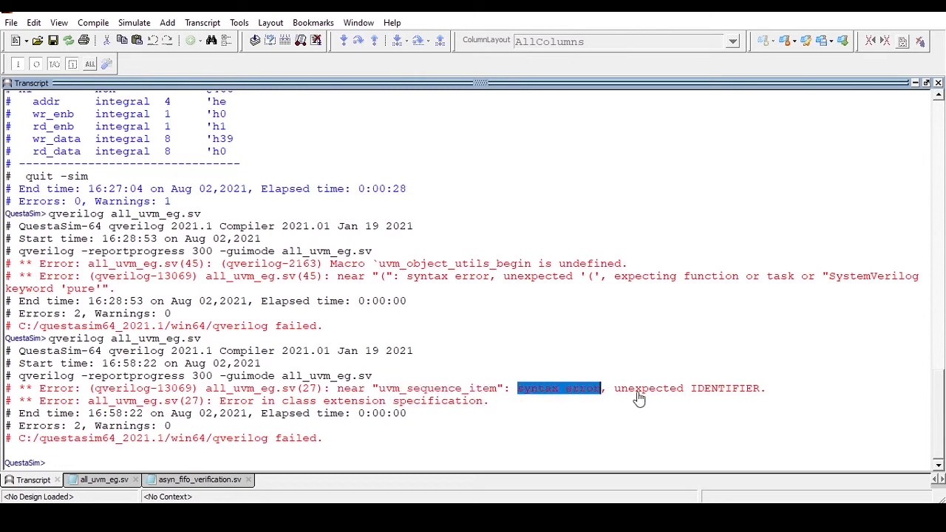
pyautogui.click(104, 479)
pyautogui.write('`include "')
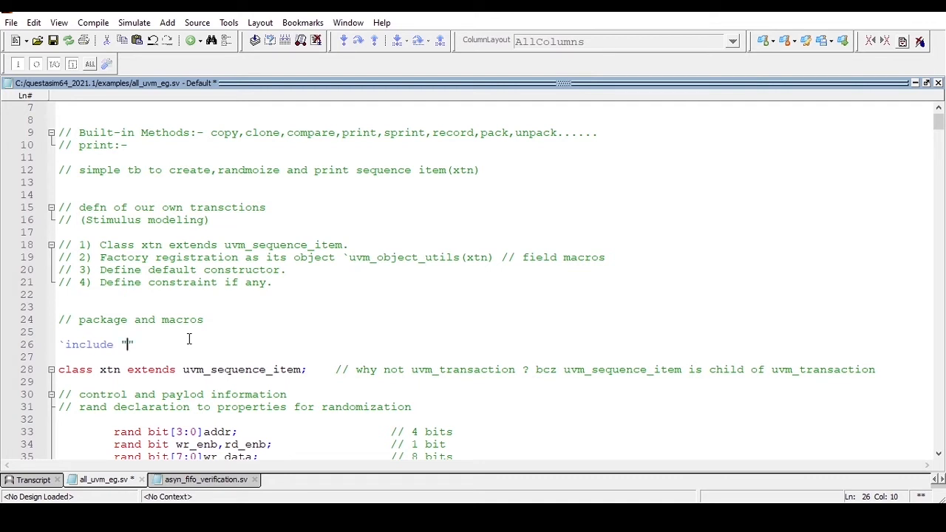
# Step: Go back to all_uvm_eg.sv and add an `include line on line 26 above the xtn class
pyautogui.click(33, 479)
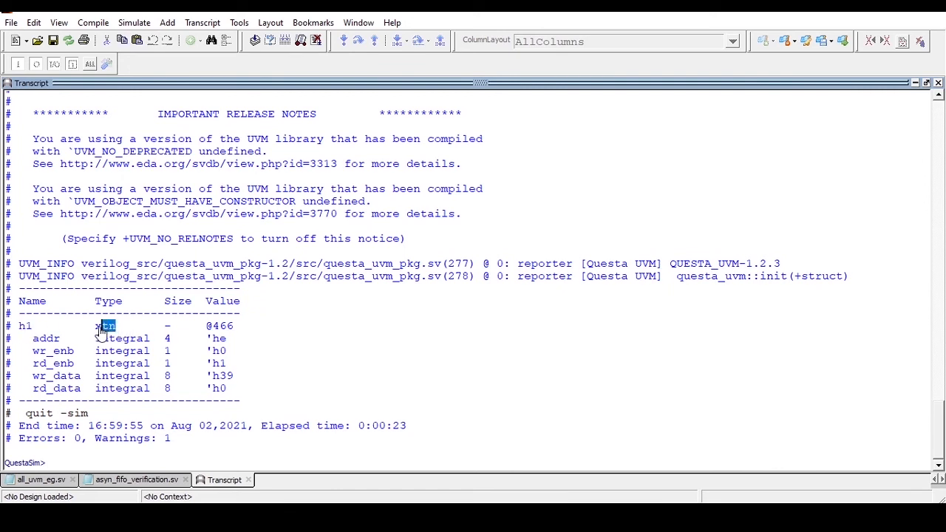
# Step: Save all_uvm_eg.sv and rerun qverilog to print the randomized h1 fields with zero errors
pyautogui.click(41, 479)
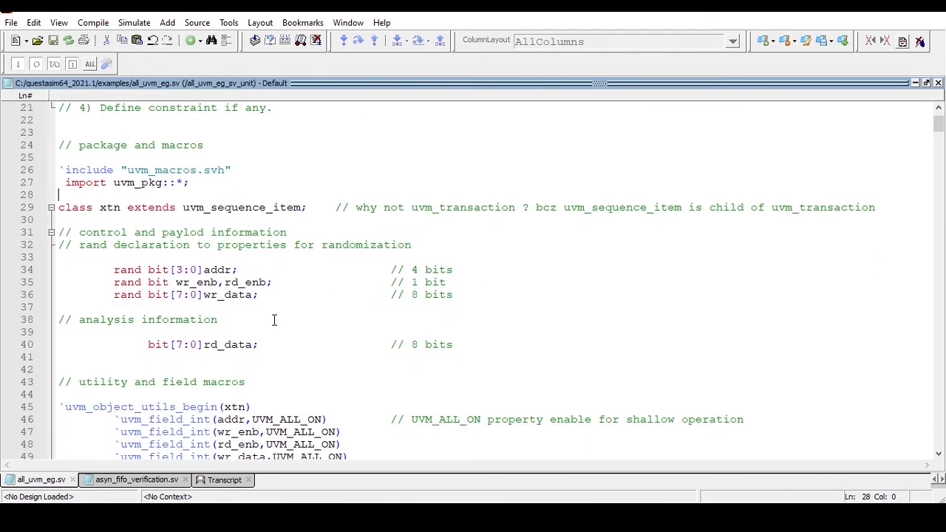